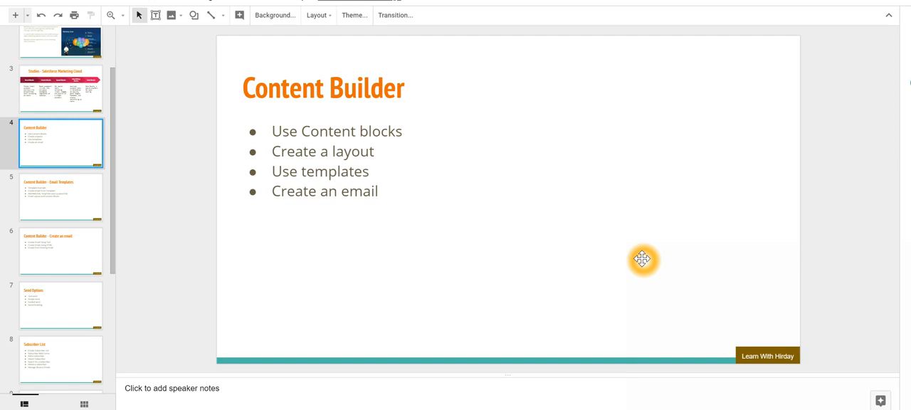
mouse_move(631, 236)
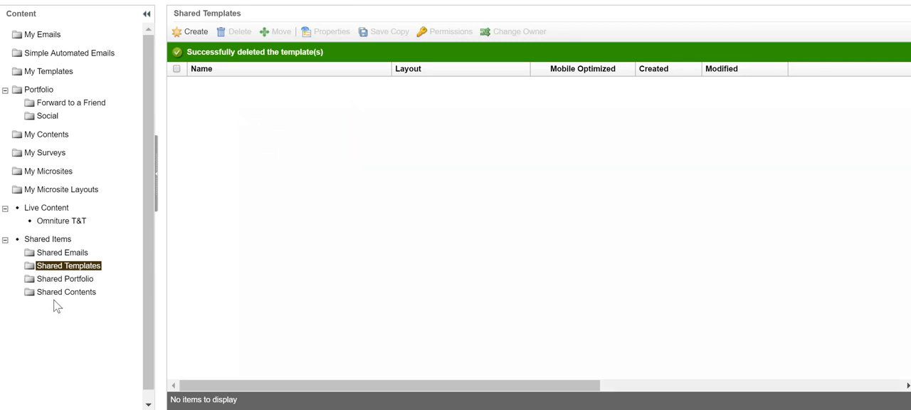
- Open the empty Shared Contents folder and show the Create options for new content
click(65, 292)
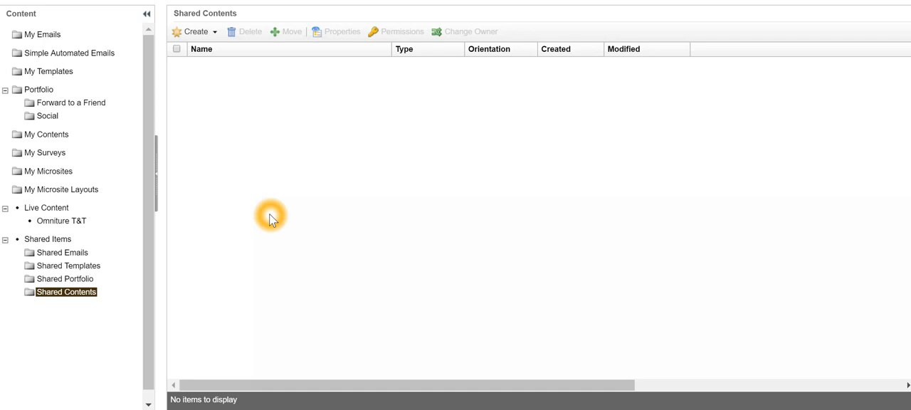
click(193, 31)
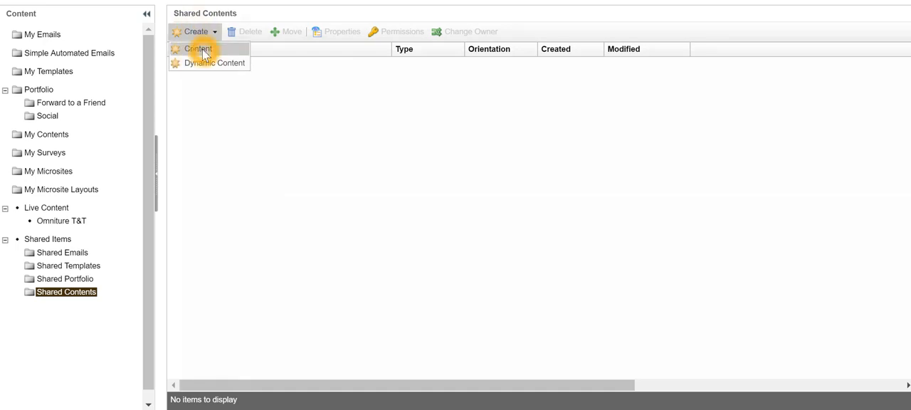
- Create a new content item named 'Banner Logo' and advance to the image selection step
click(197, 48)
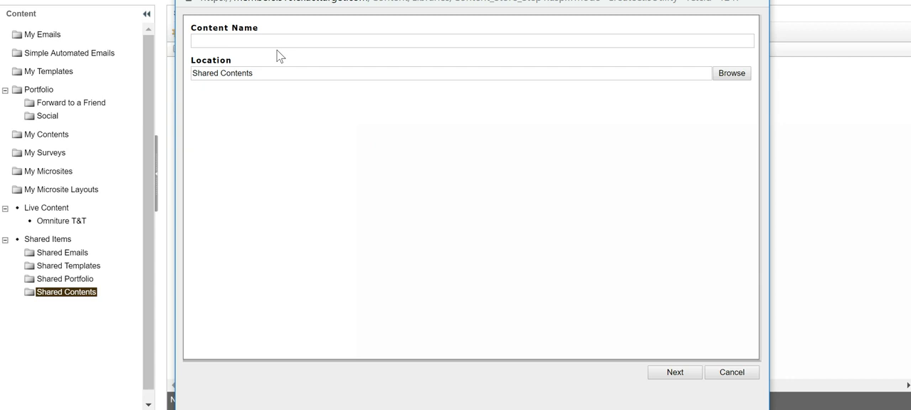
text(Banner Logo)
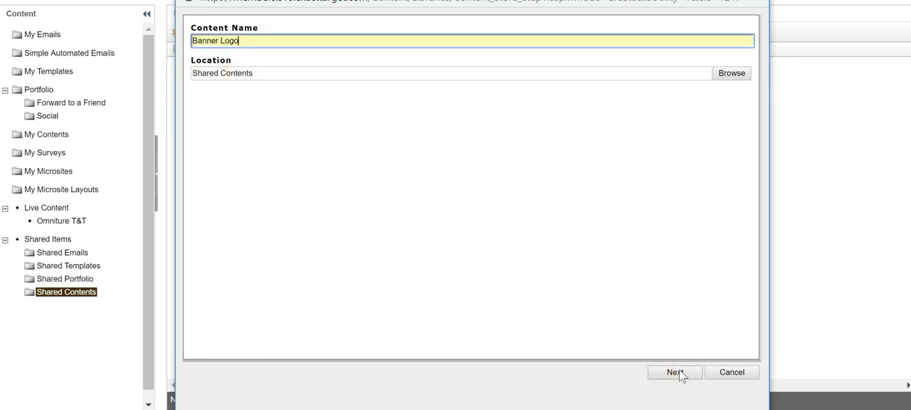
click(675, 371)
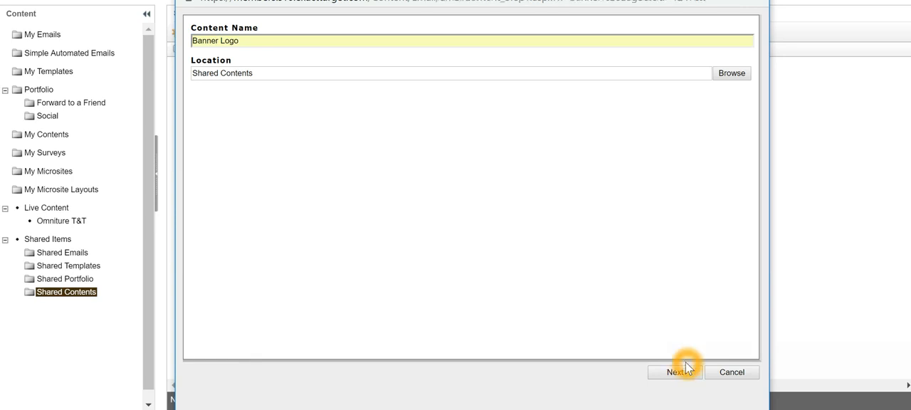
click(673, 372)
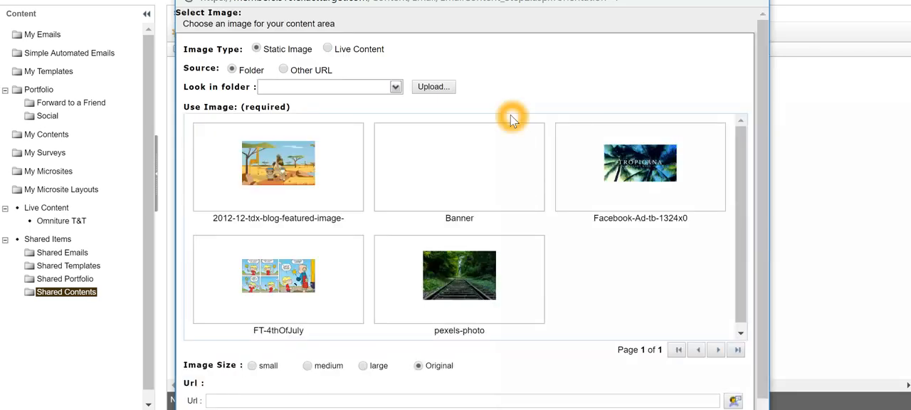
- Upload Banner.jpg, replacing the existing library copy, and place it in the Banner Logo content
click(433, 86)
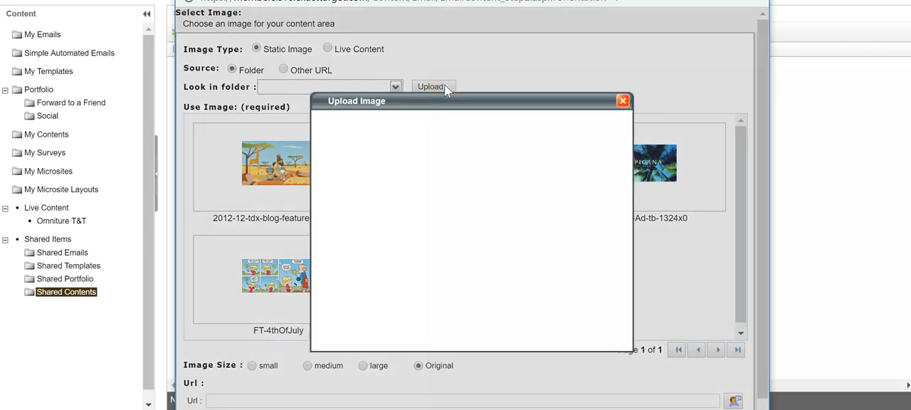
click(433, 85)
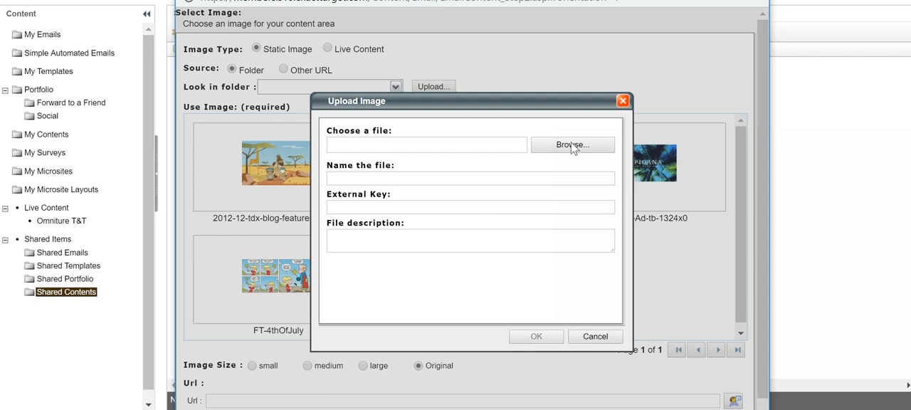
click(573, 145)
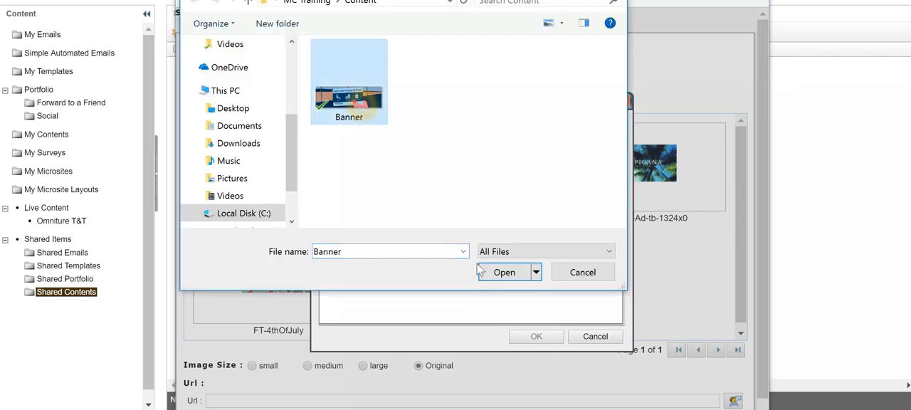
click(504, 272)
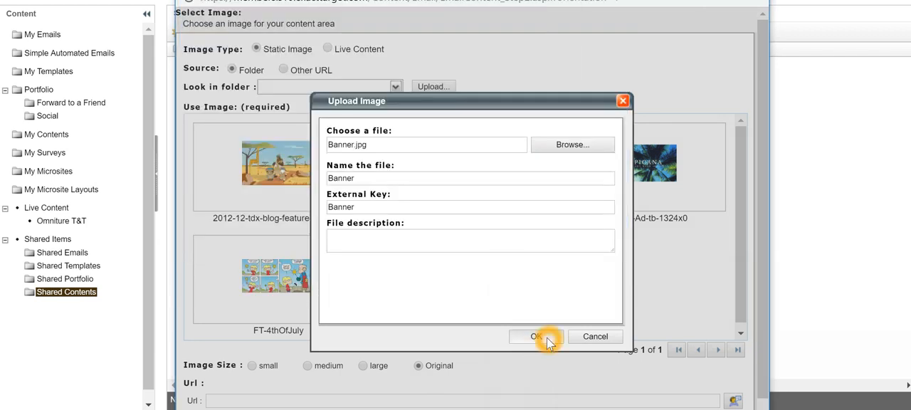
click(535, 336)
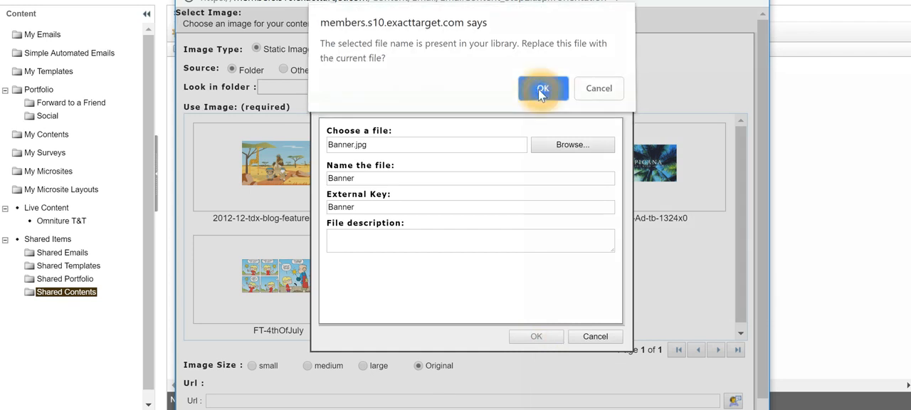
click(544, 89)
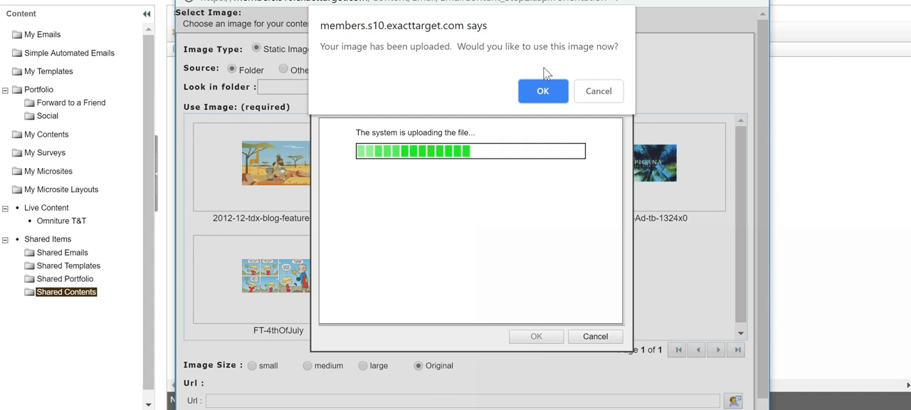
click(542, 91)
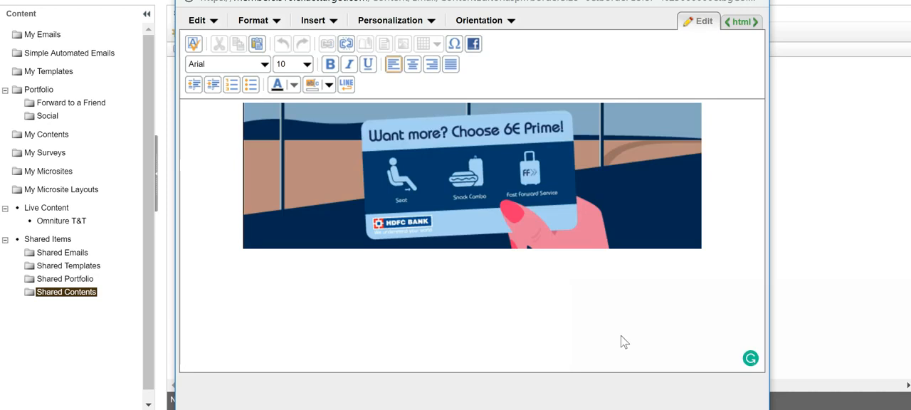
- Save the Banner Logo content item and open the empty Shared Templates folder
click(644, 338)
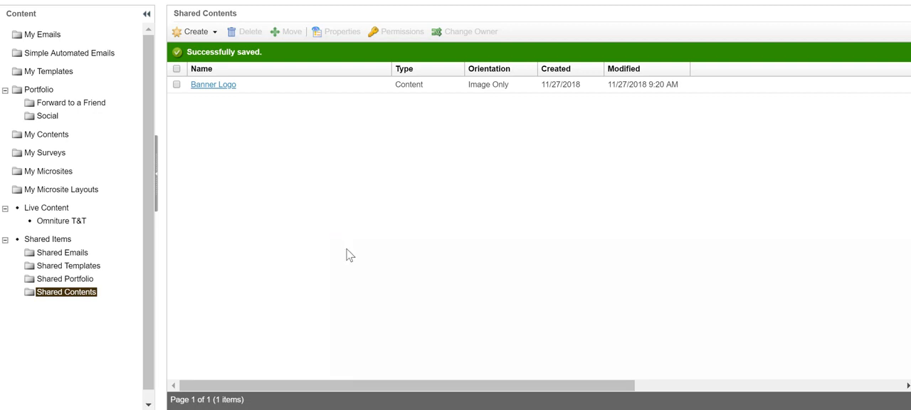
mouse_move(314, 259)
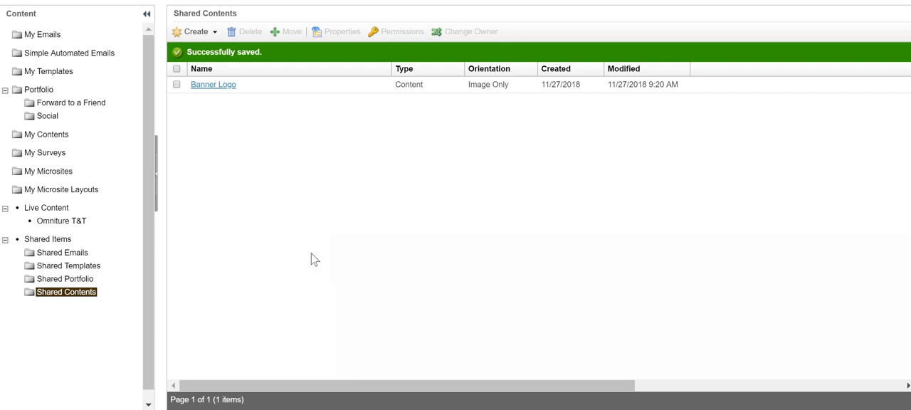
click(68, 265)
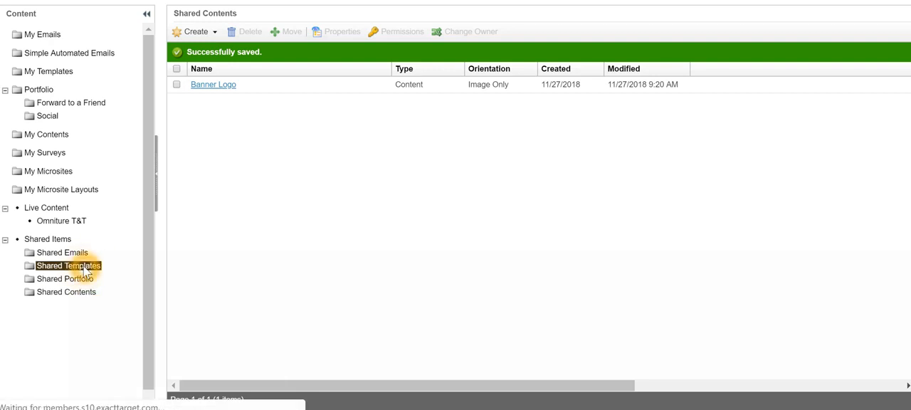
click(68, 265)
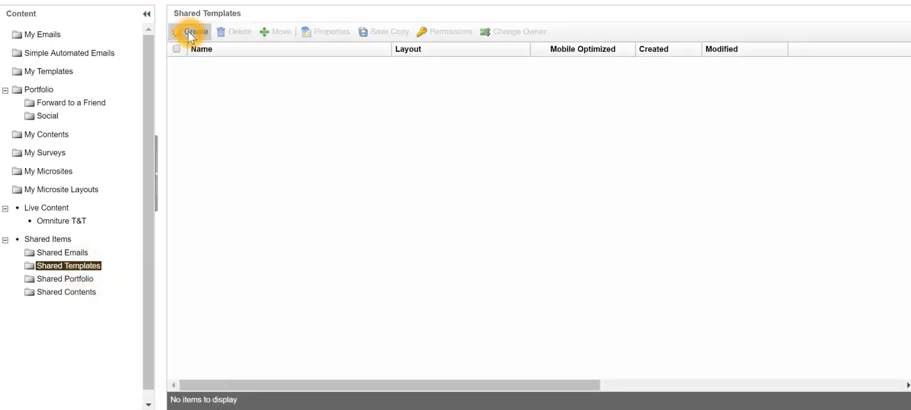
- Create and save a new shared template named 'Promo Code Template' using the template editor
click(190, 32)
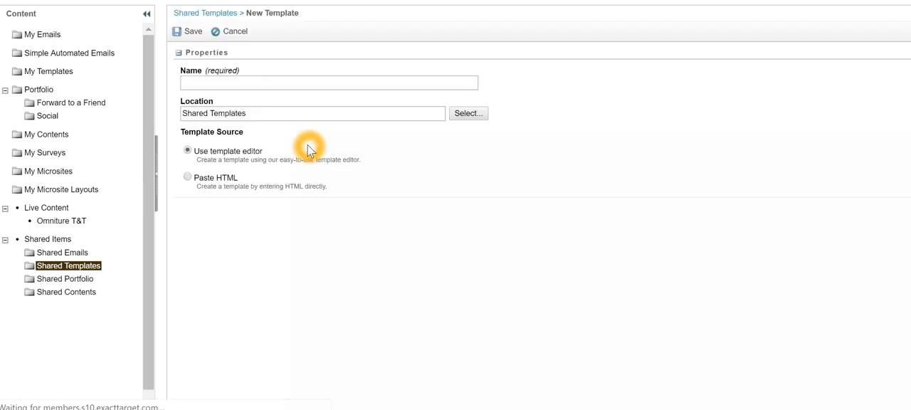
text(2nd Aug Fac)
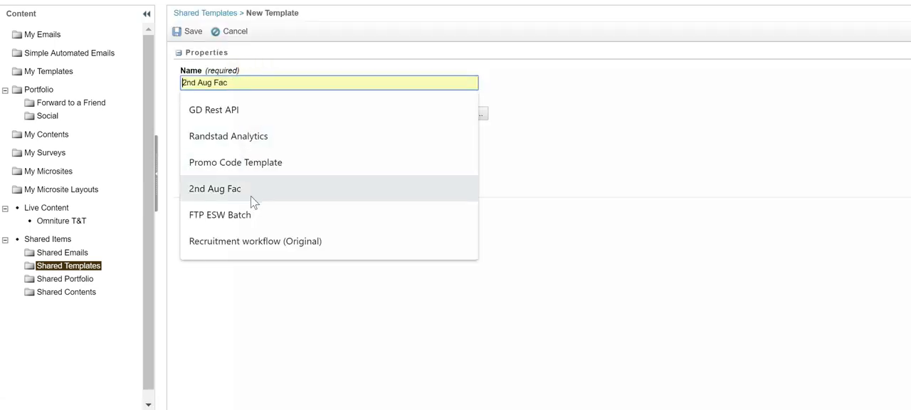
click(235, 163)
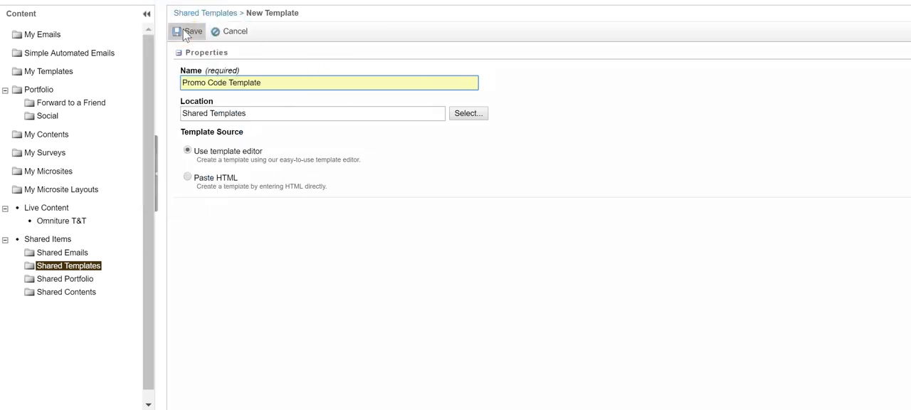
click(188, 31)
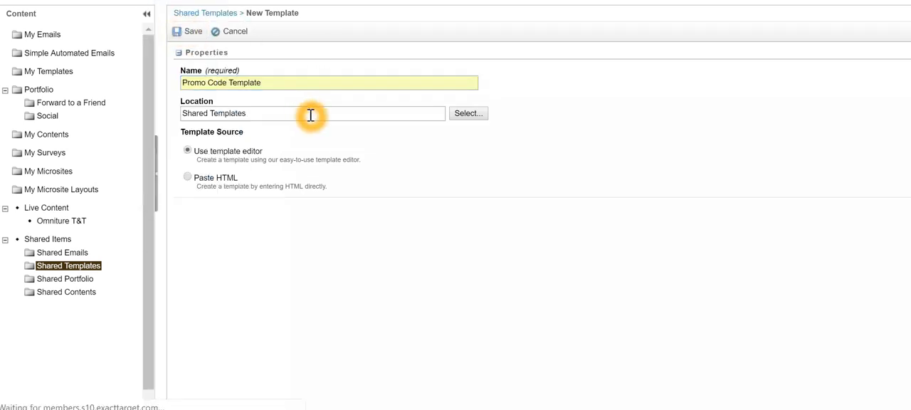
click(187, 31)
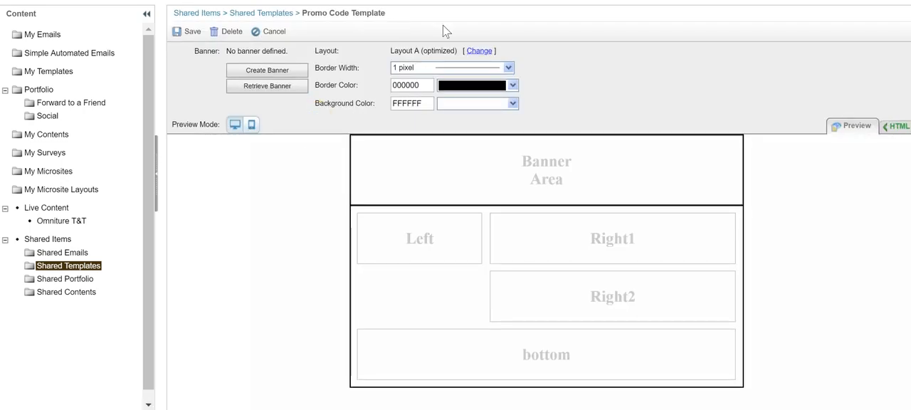
- Choose mobile-optimized Layout C with a banner area above a single main content area
click(479, 52)
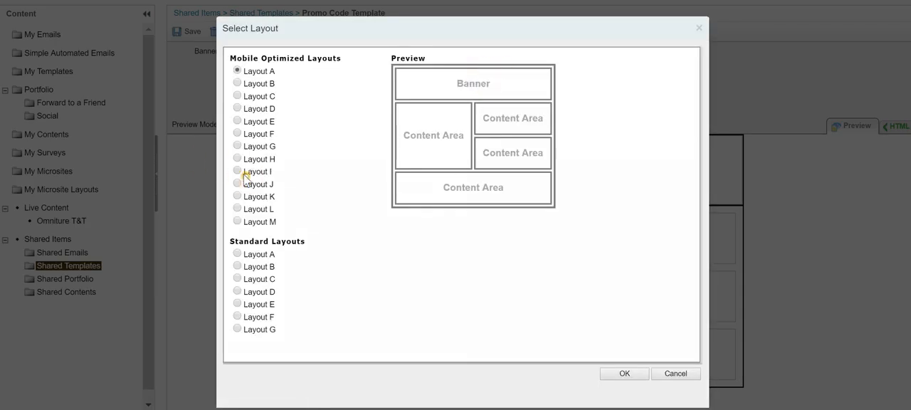
click(236, 197)
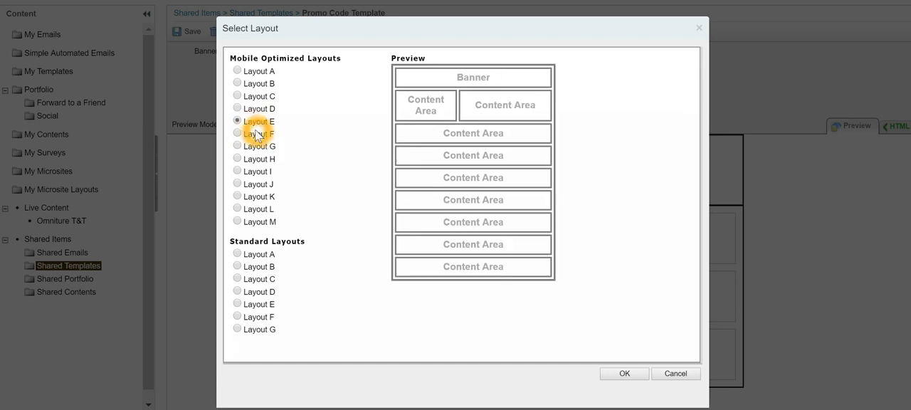
mouse_move(257, 96)
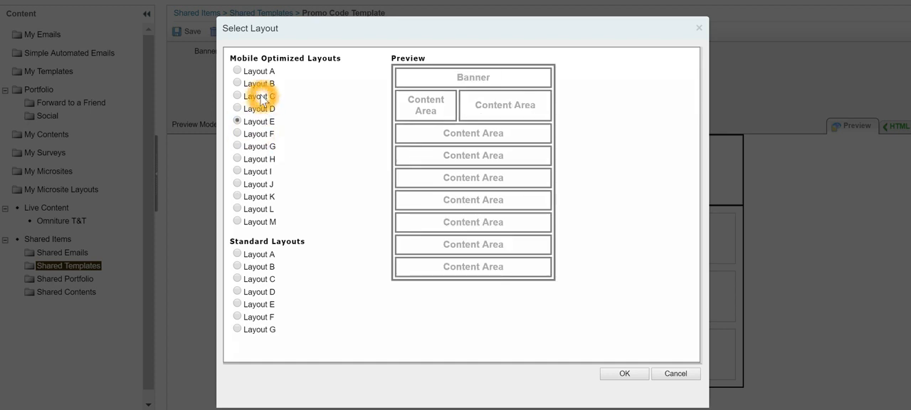
click(237, 96)
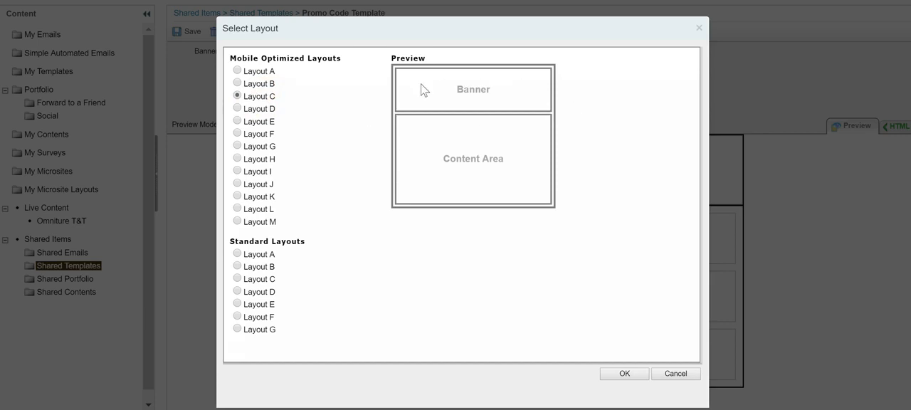
mouse_move(496, 165)
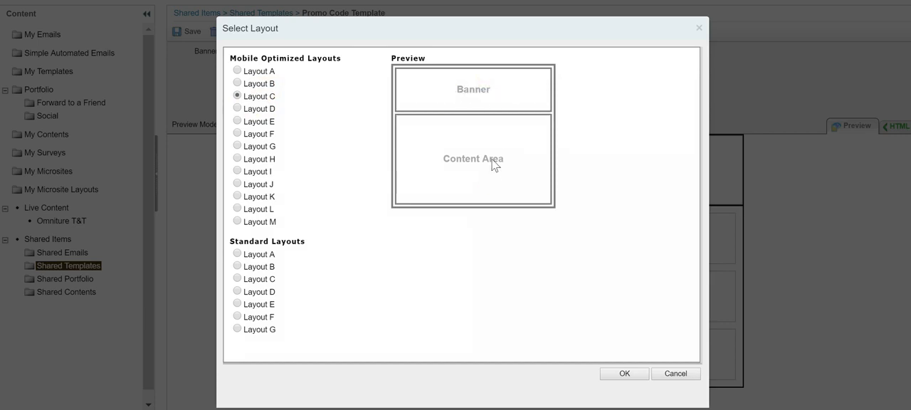
mouse_move(493, 157)
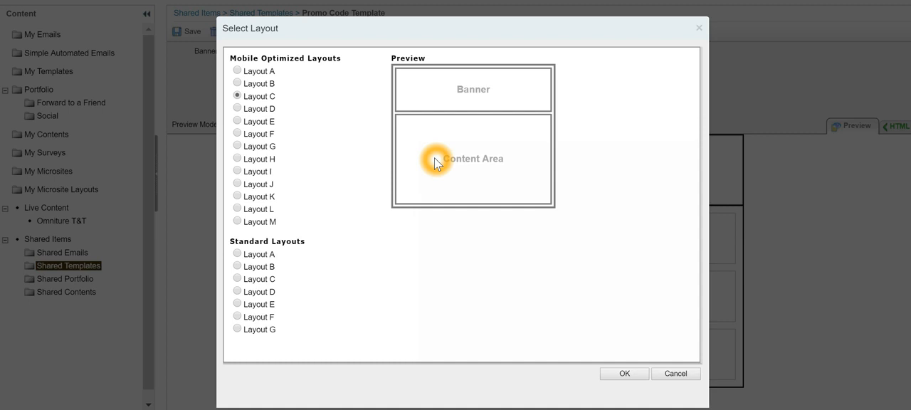
mouse_move(614, 328)
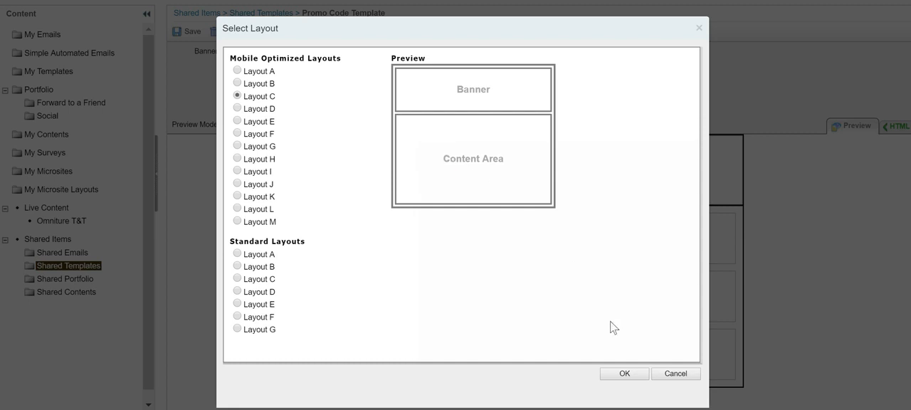
click(624, 373)
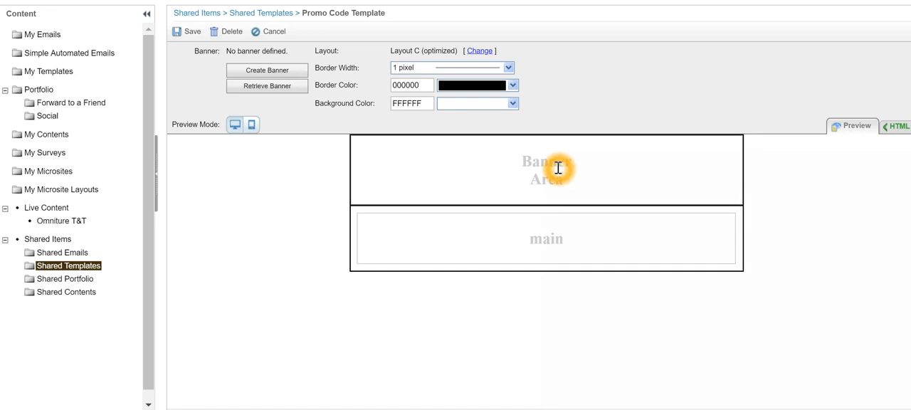
mouse_move(506, 174)
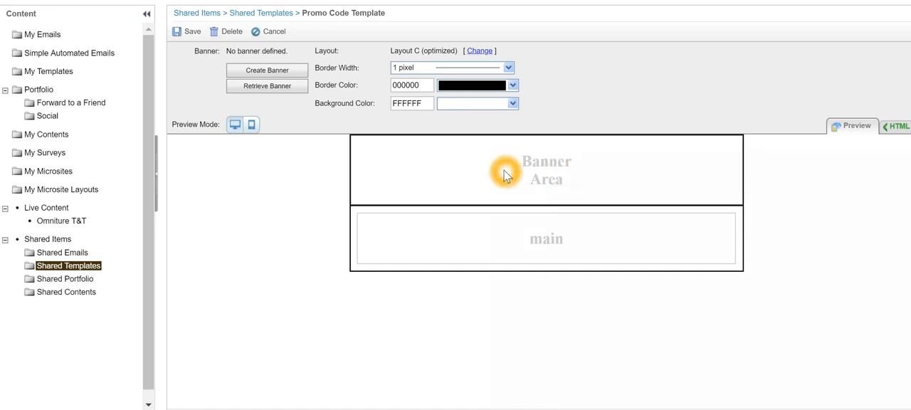
mouse_move(438, 156)
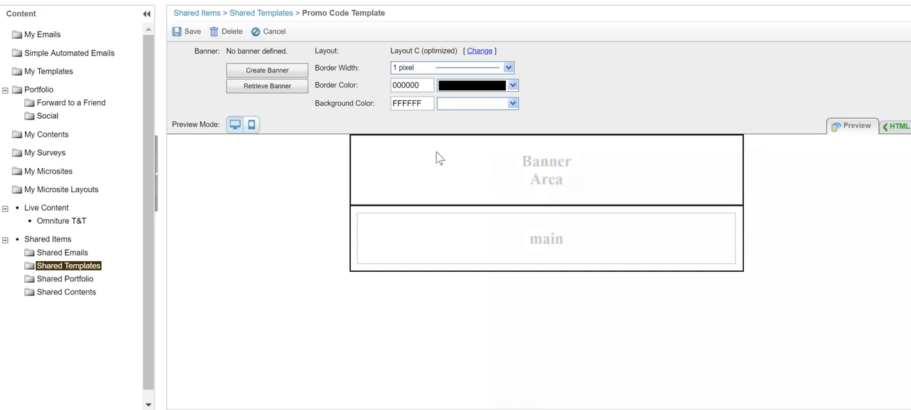
- Retrieve the Banner Logo content from Shared Contents into the template's banner area
click(266, 85)
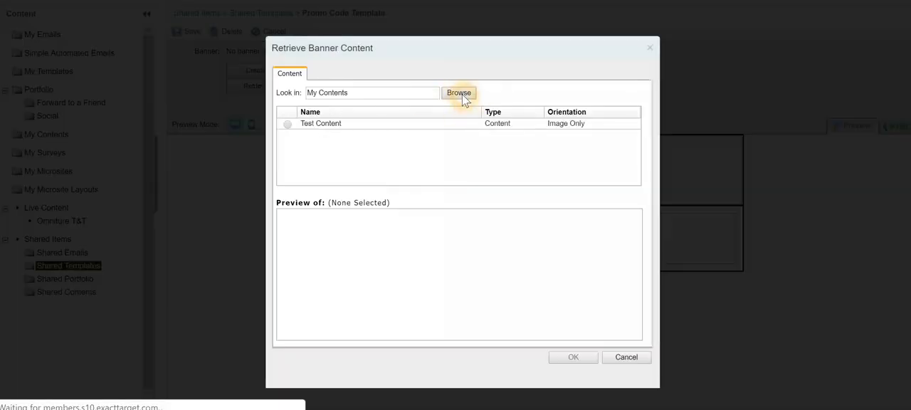
click(459, 93)
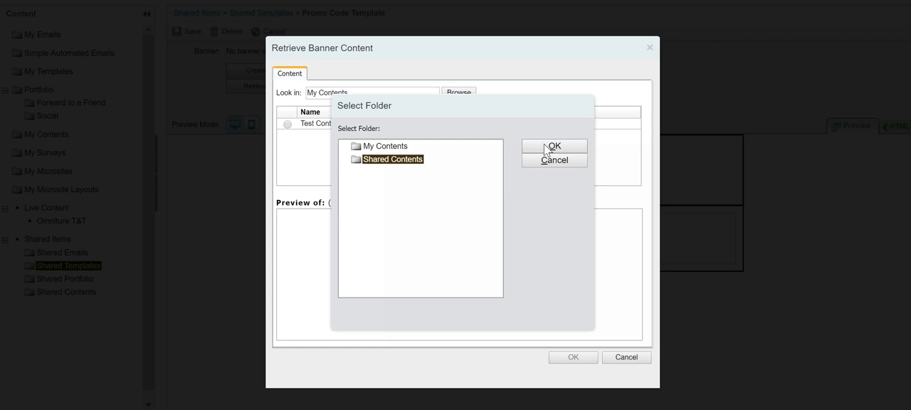
click(553, 145)
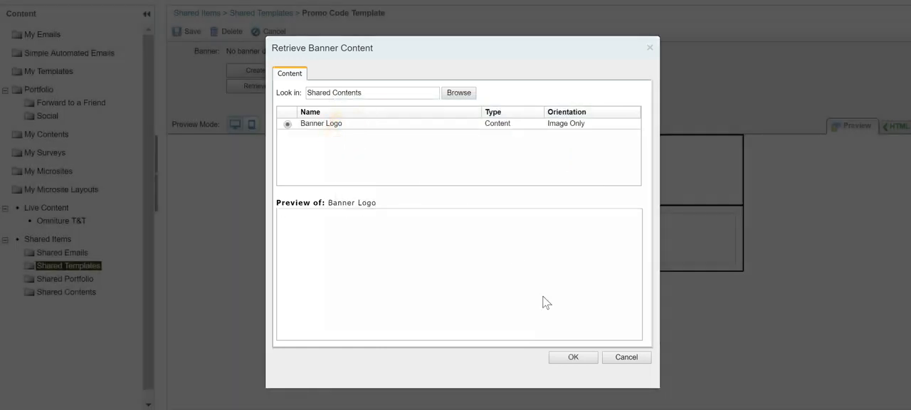
click(573, 356)
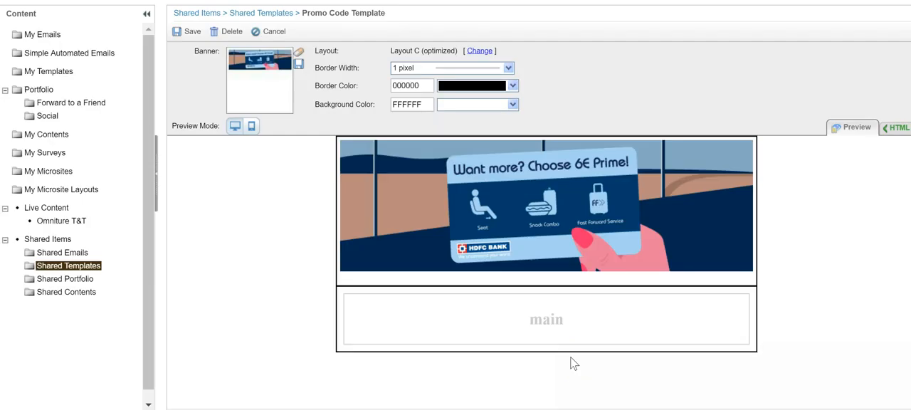
click(547, 319)
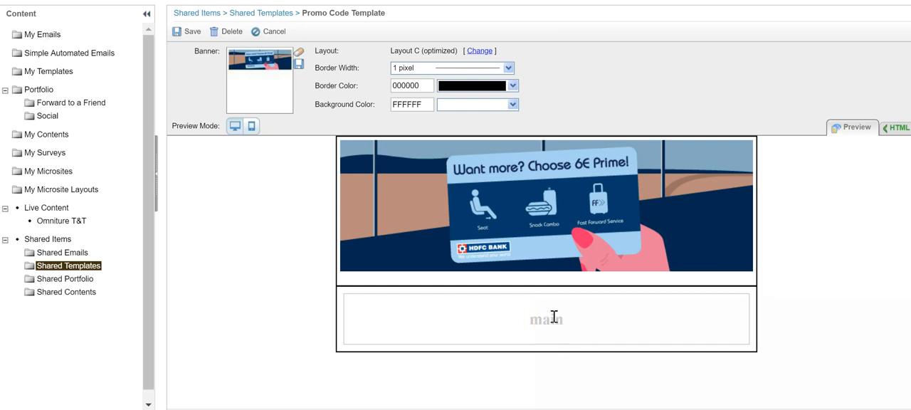
- Select the main content area and save the Promo Code Template
click(550, 318)
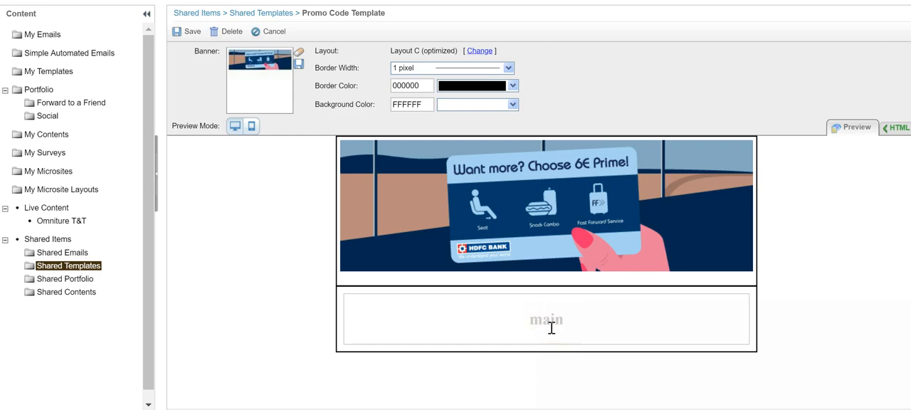
double_click(547, 319)
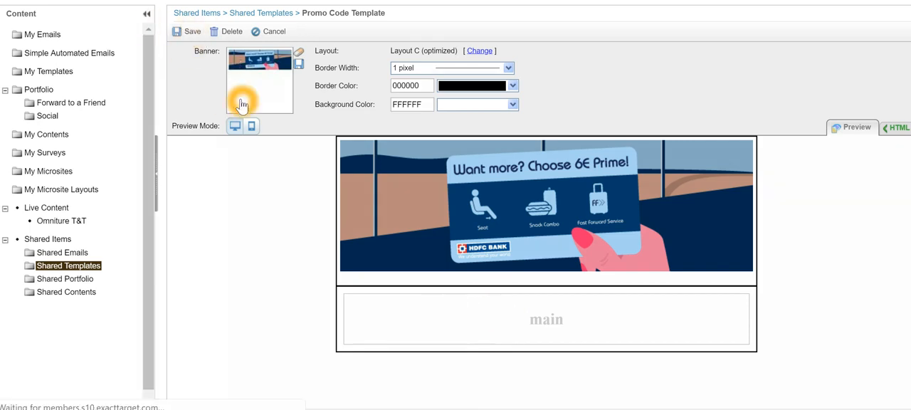
click(186, 32)
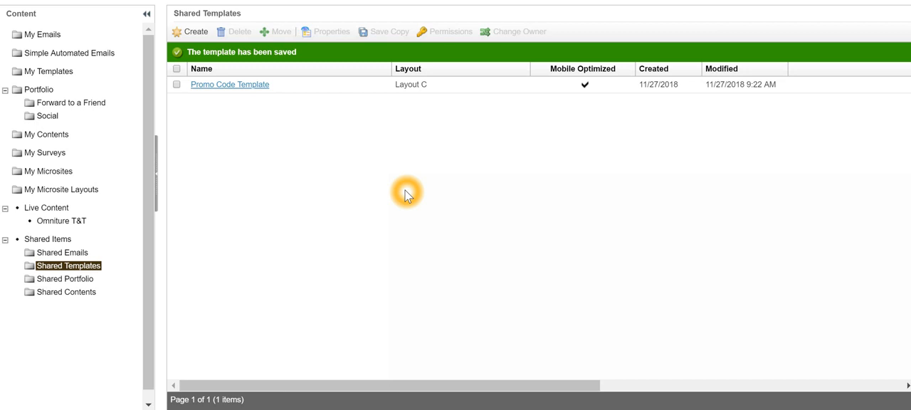
mouse_move(410, 197)
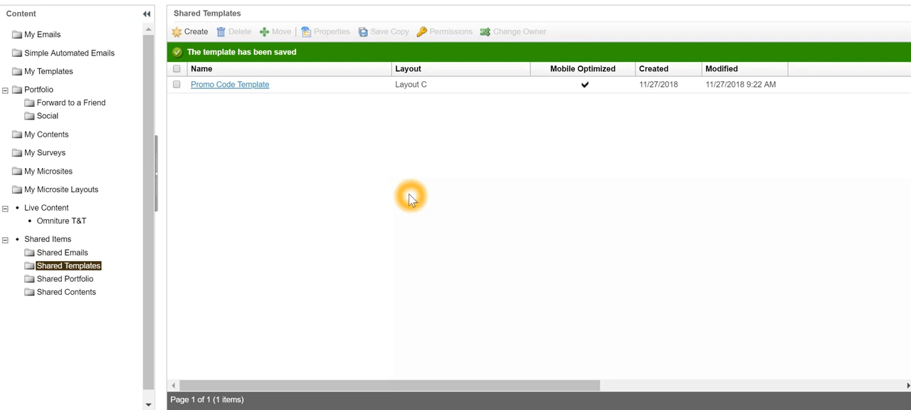
- Open the Shared Emails folder under Shared Items
click(62, 252)
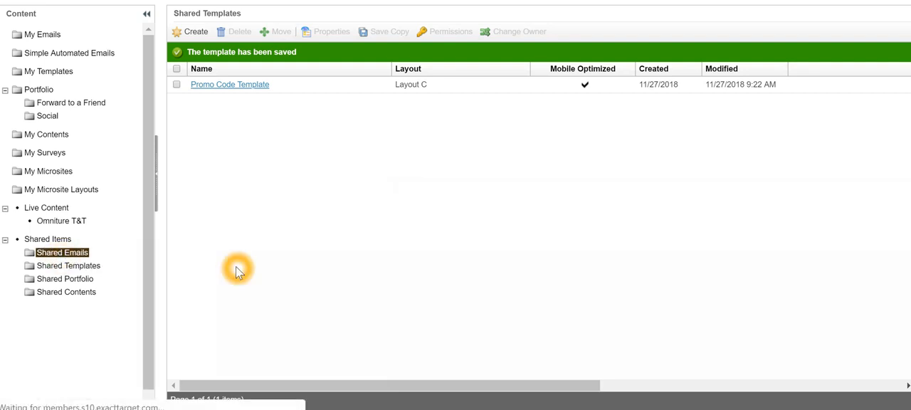
click(63, 252)
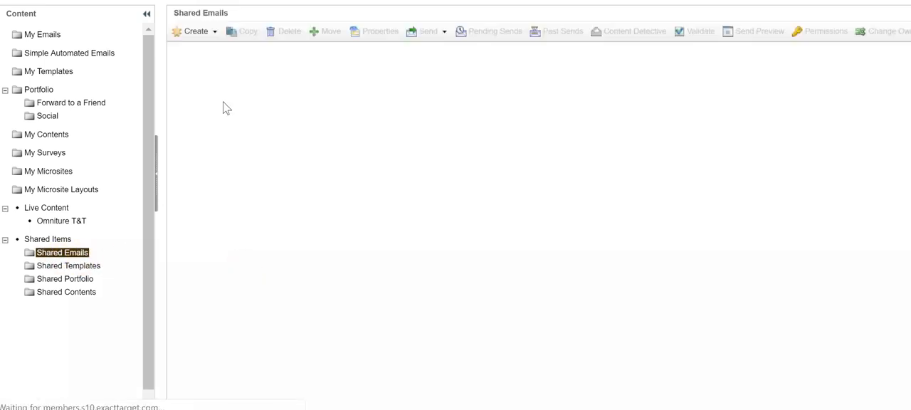
- Start a template-based email and expand Shared Templates in the template picker
click(194, 32)
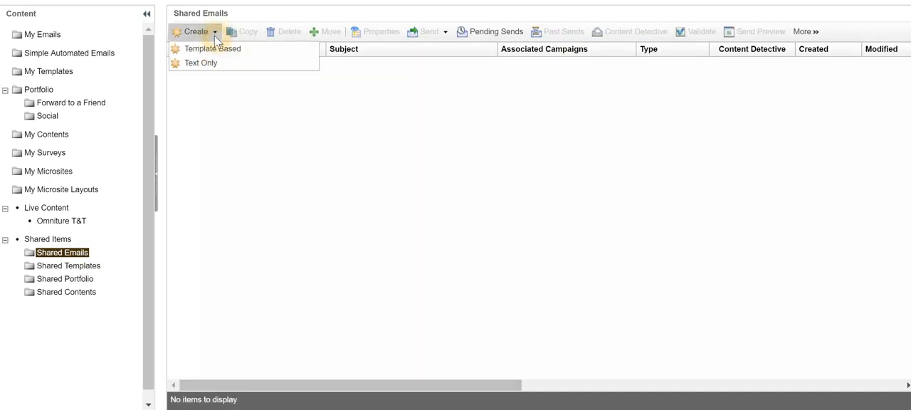
click(212, 48)
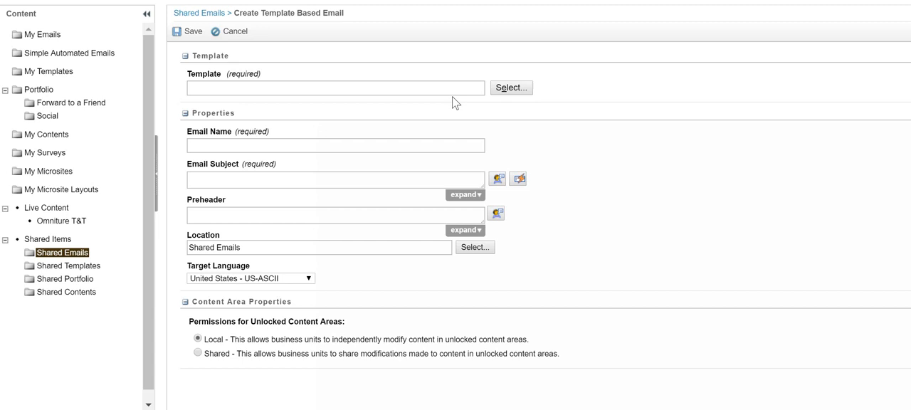
click(509, 87)
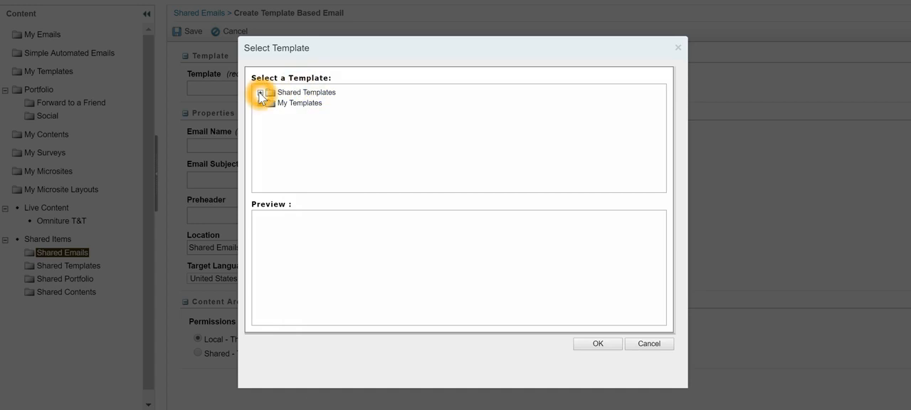
click(260, 92)
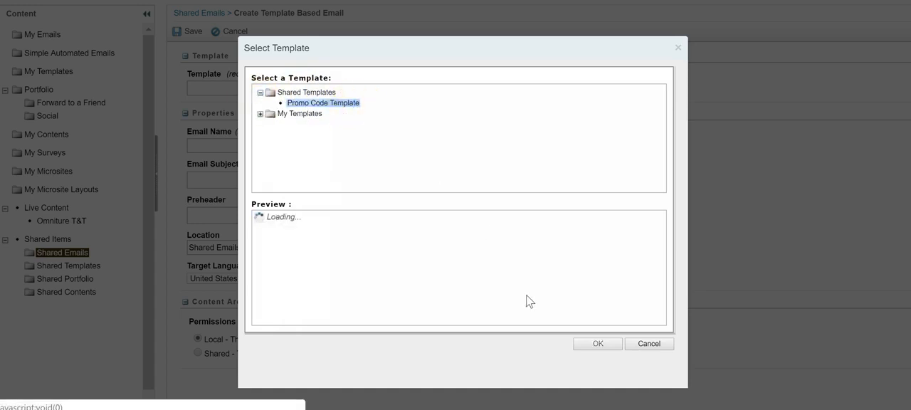
- Base the email on Promo Code Template, name it 'November Promo' and enter its subject line
click(598, 343)
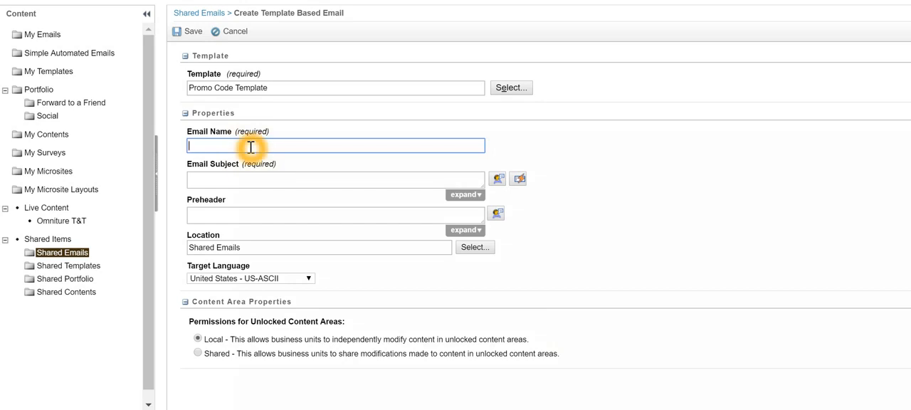
text(Nov)
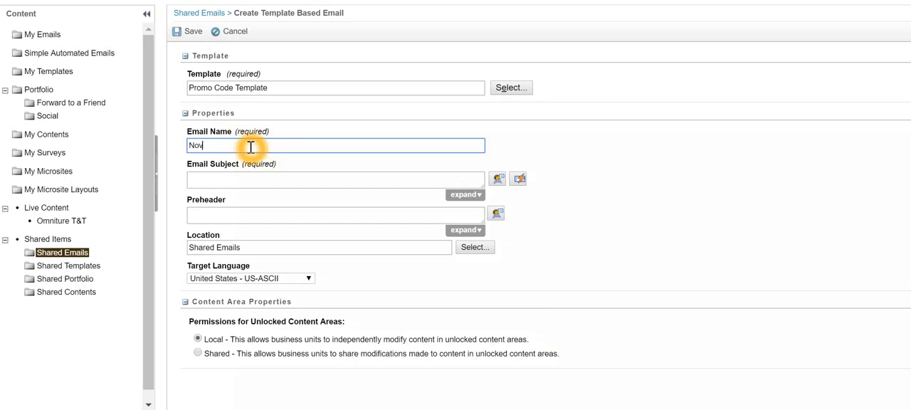
text(ember)
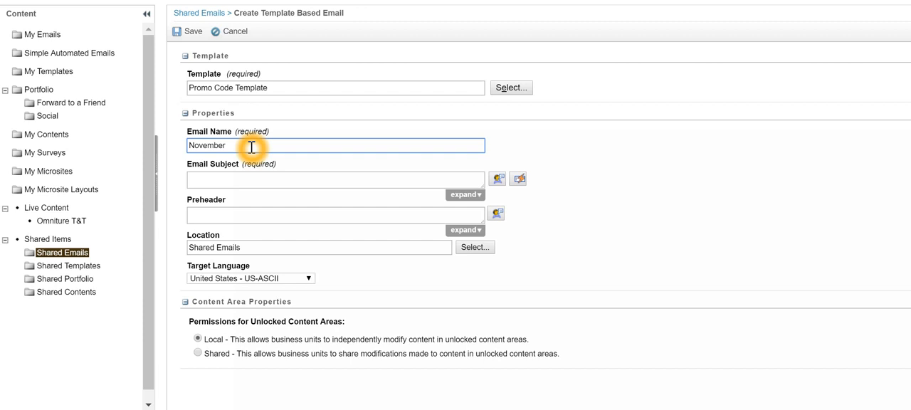
text(Promo)
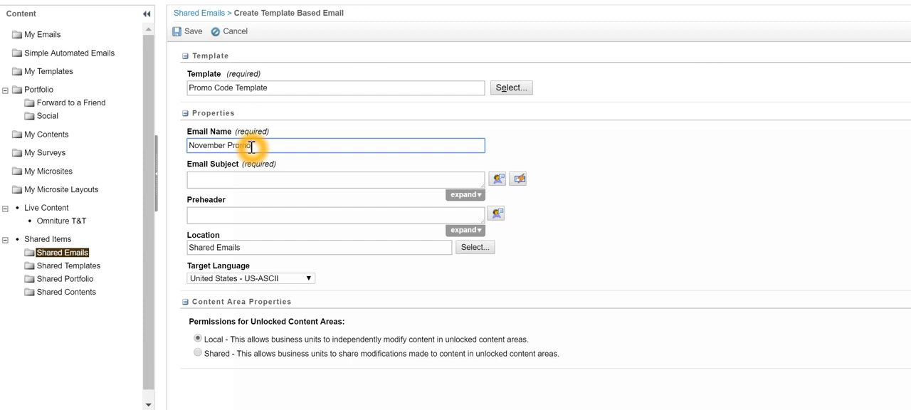
click(334, 180)
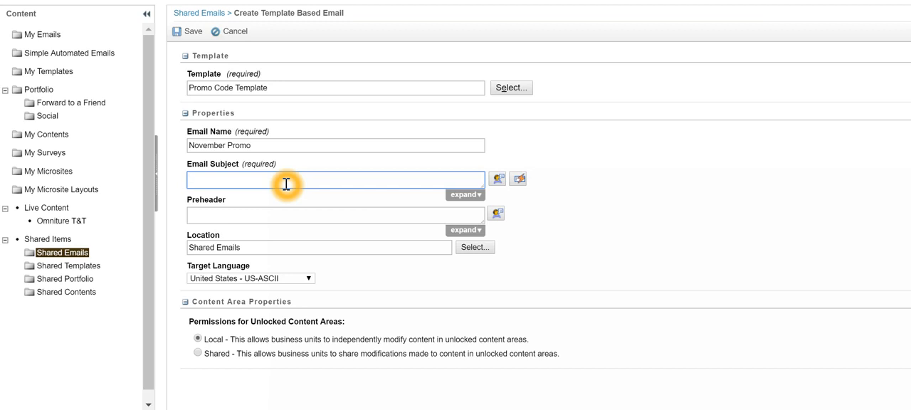
text(Your savings ar)
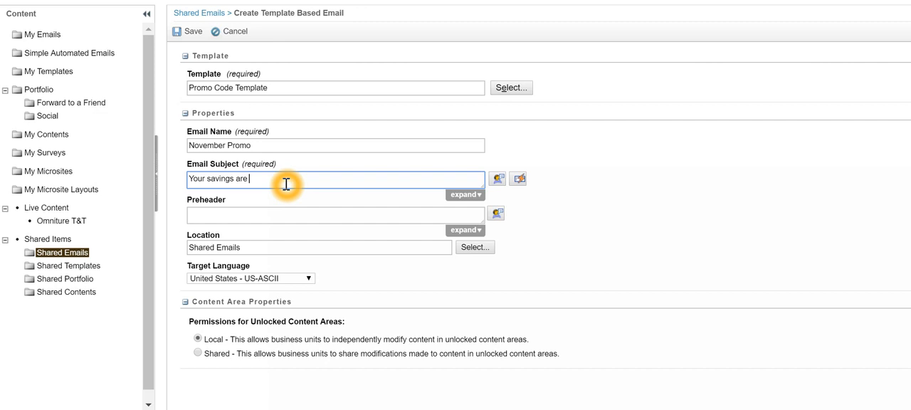
text(enclosed)
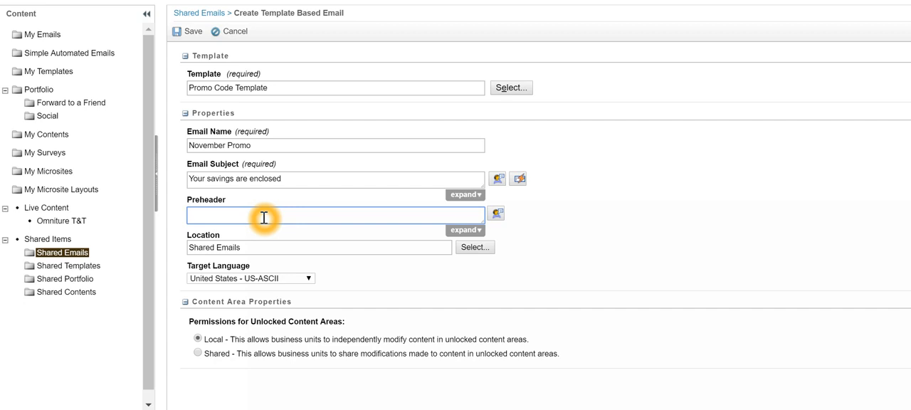
- Enter the preheader 'Promo code for November' and set the location to Shared Emails
click(285, 215)
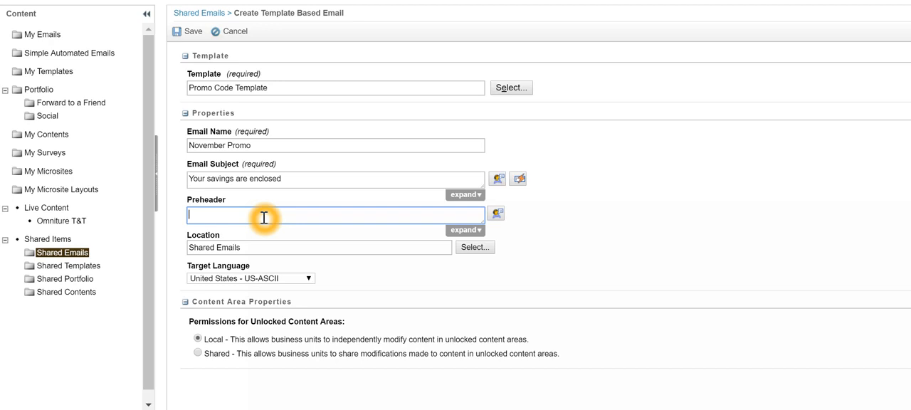
text(Promo code)
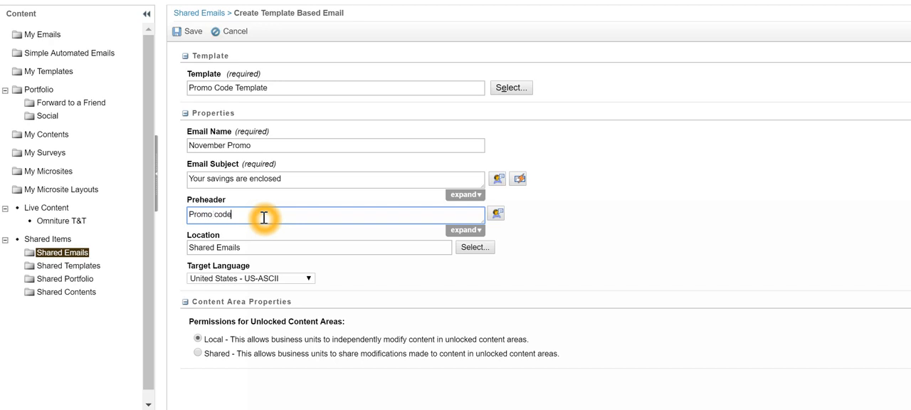
text(for N)
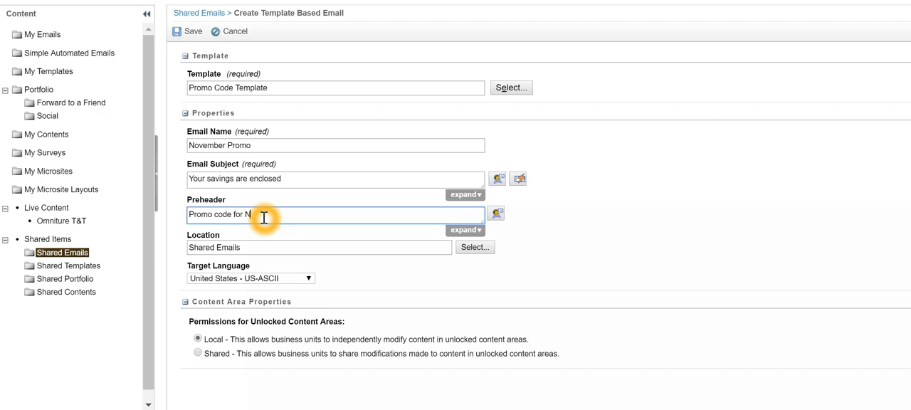
text(ovember)
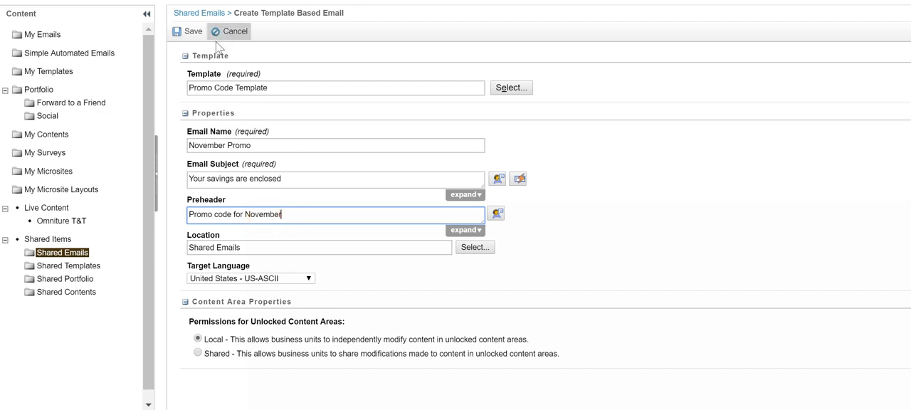
click(495, 213)
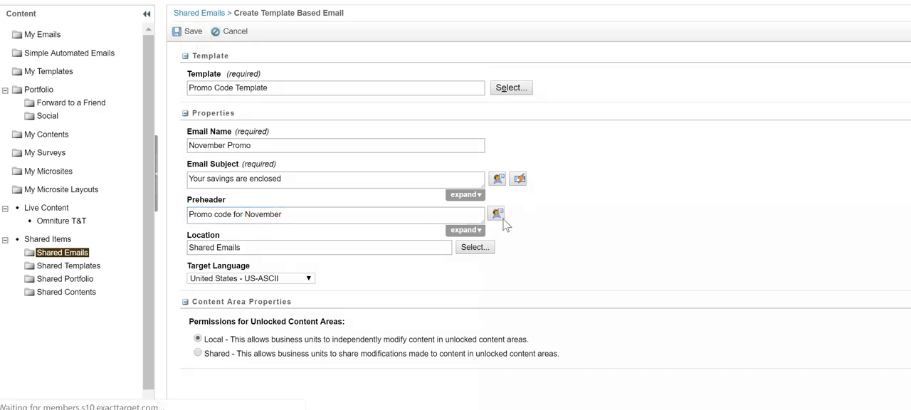
- Save November Promo and create new content in the empty area beneath the banner
click(188, 31)
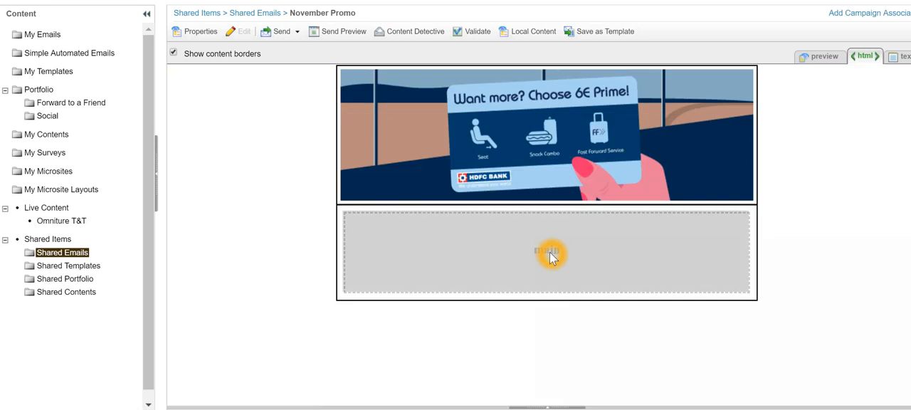
click(548, 253)
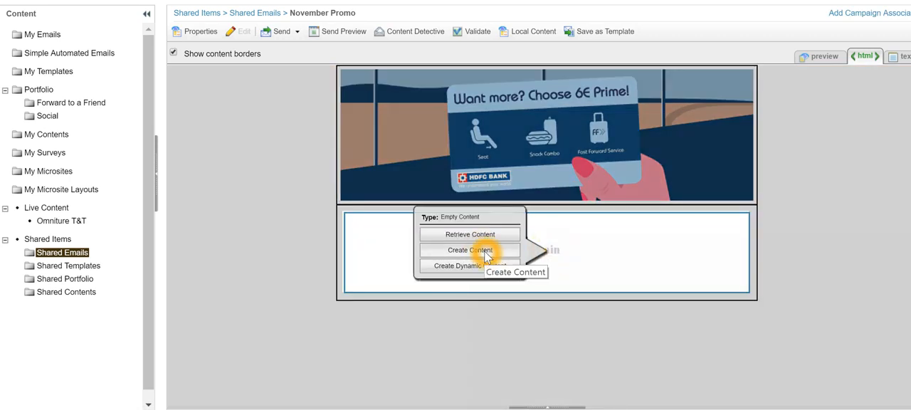
click(470, 250)
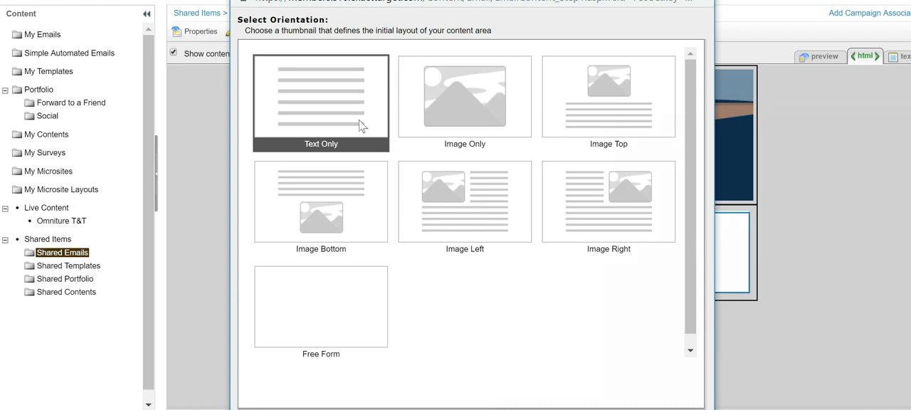
mouse_move(360, 127)
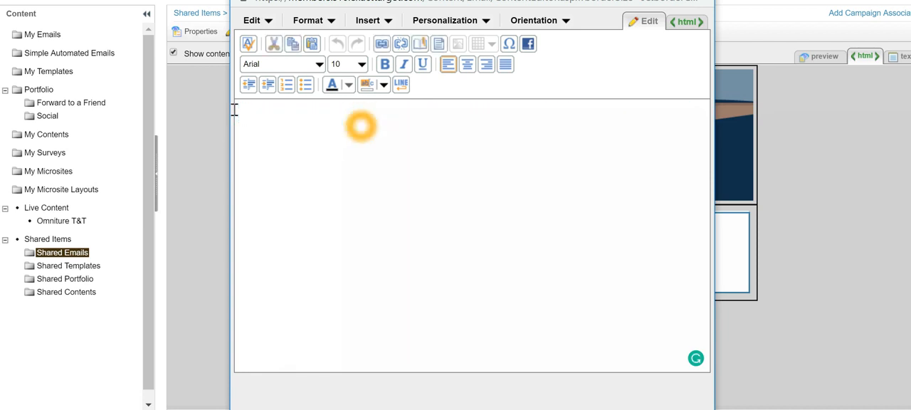
- Write 'Dear %%First Name%%,' with the First Name personalization field, then 'Your promocode is YOU!'
text(Dear)
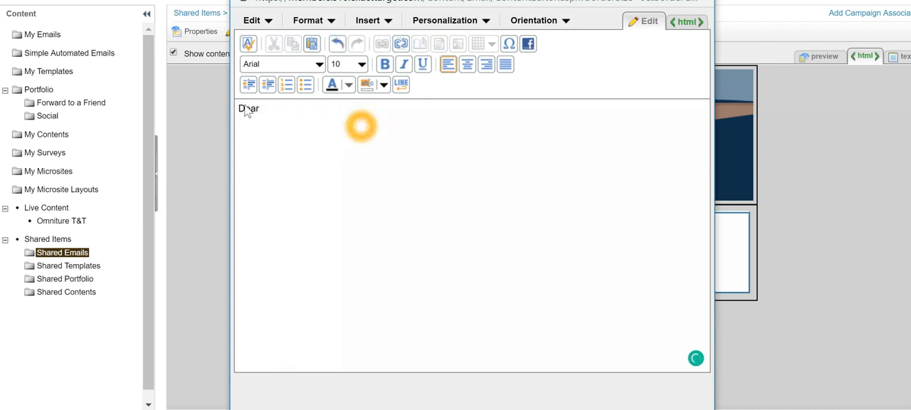
click(444, 20)
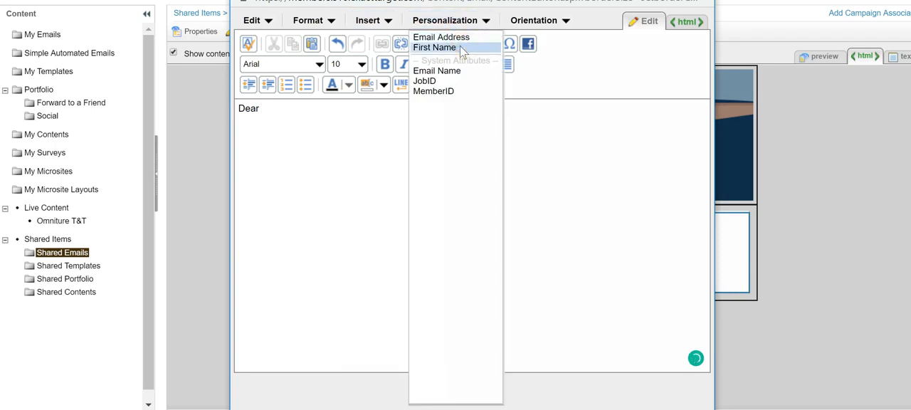
click(434, 47)
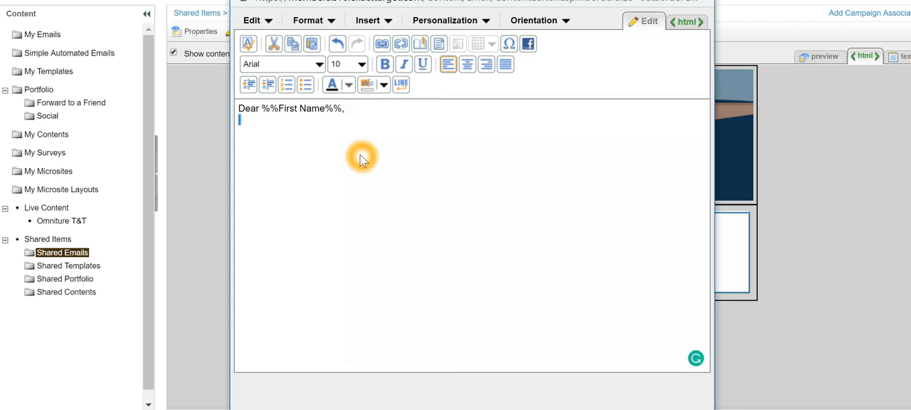
text(Your promo)
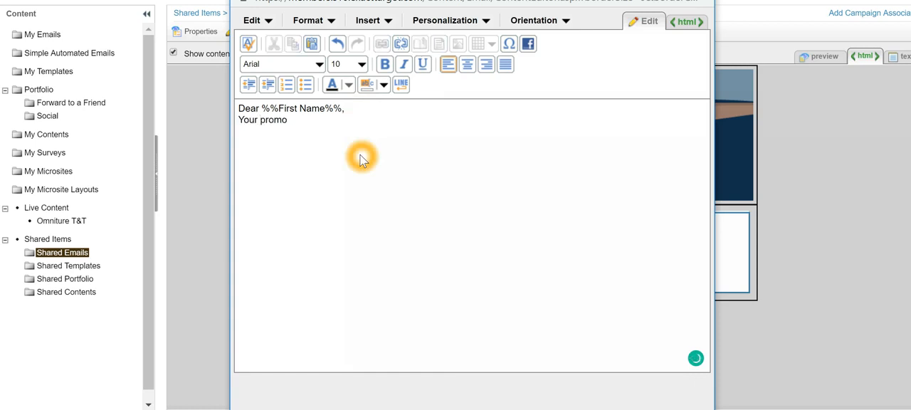
text(code is)
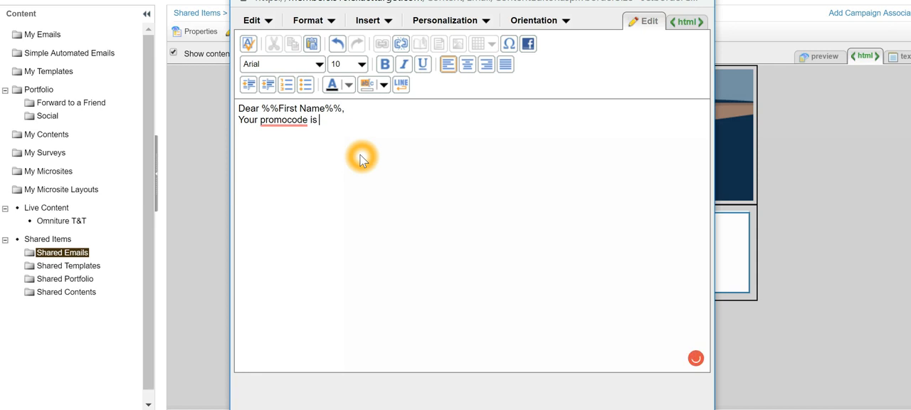
text(YOU)
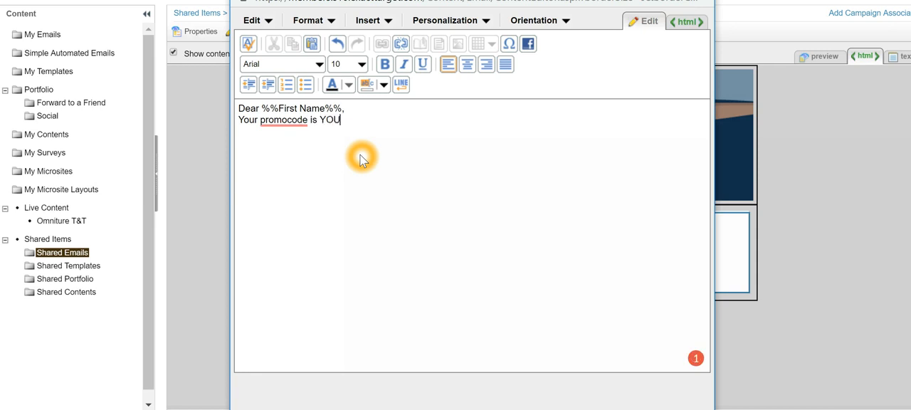
text(I)
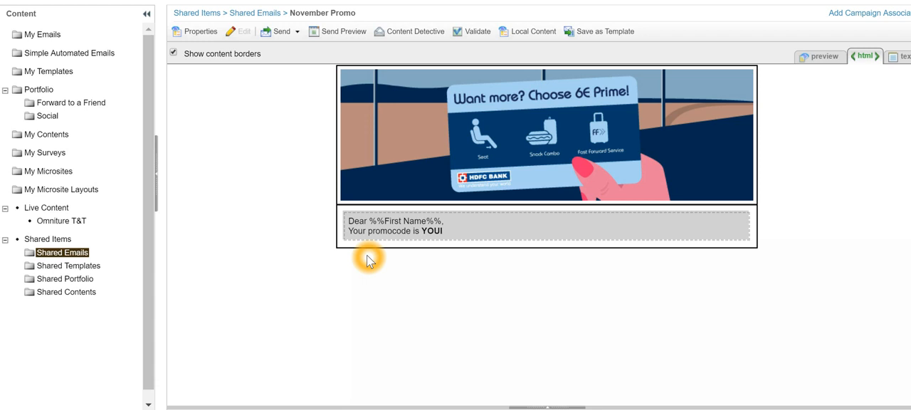
mouse_move(400, 236)
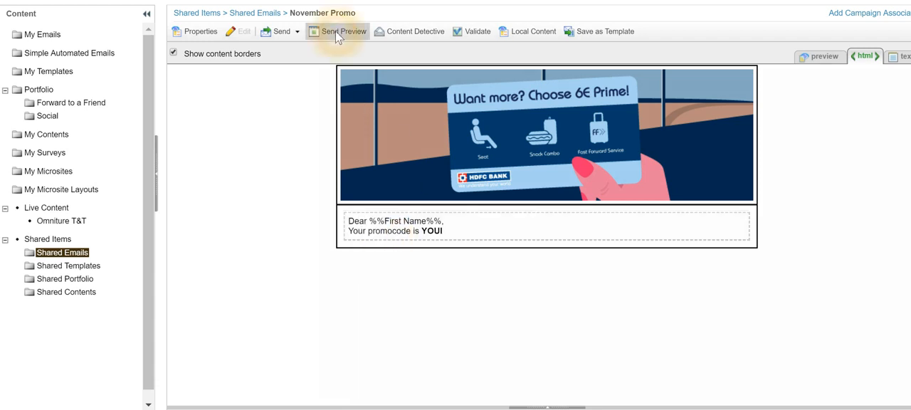
- Start a Send Preview and list the subscribers of the test email list under My Lists
click(343, 31)
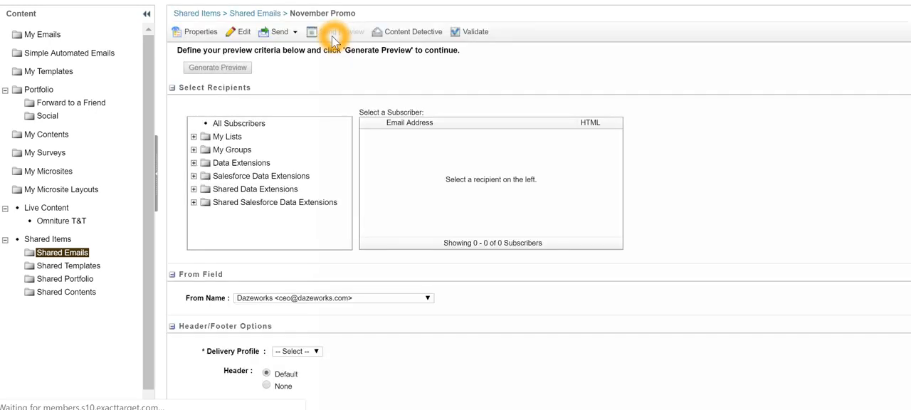
click(193, 137)
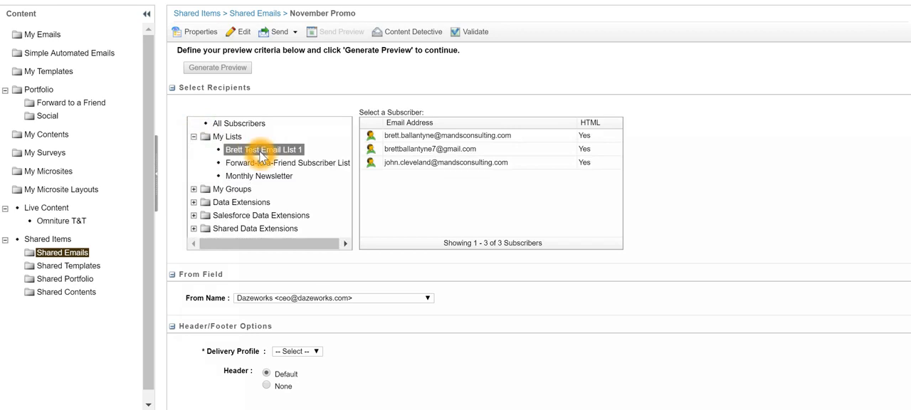
click(216, 66)
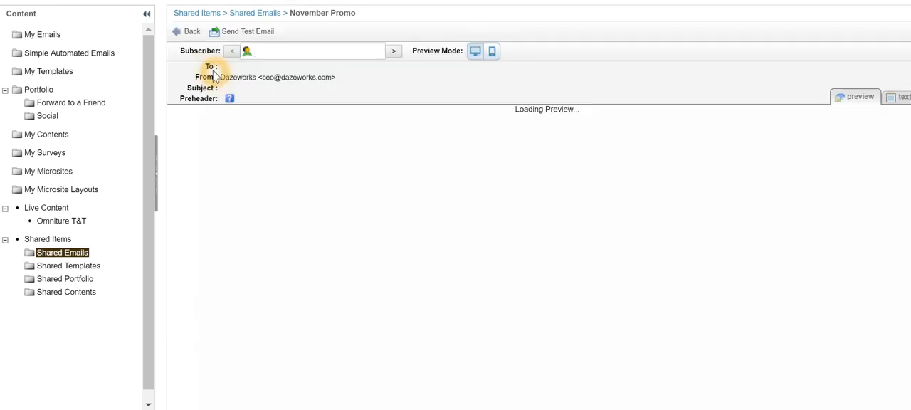
- Generate the preview for subscriber Brett, review the desktop rendering, then switch to mobile view
click(247, 52)
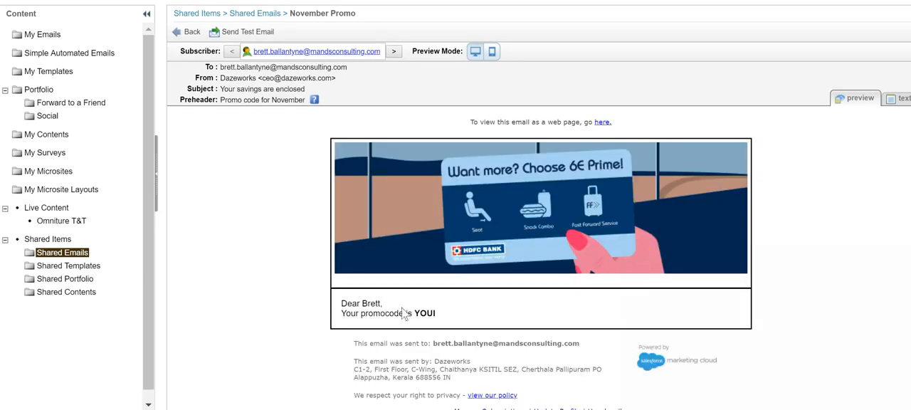
click(461, 321)
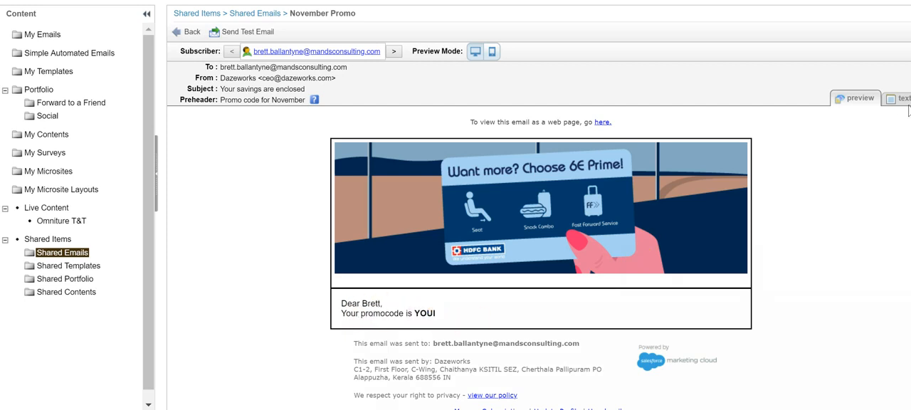
click(493, 51)
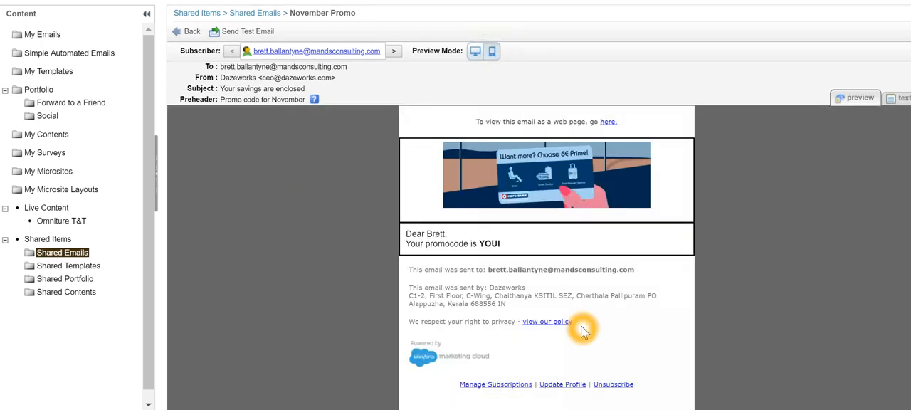
mouse_move(558, 250)
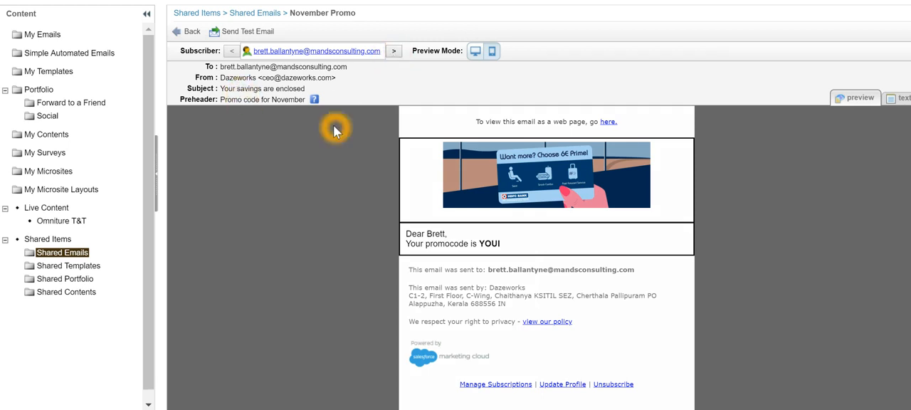
mouse_move(170, 305)
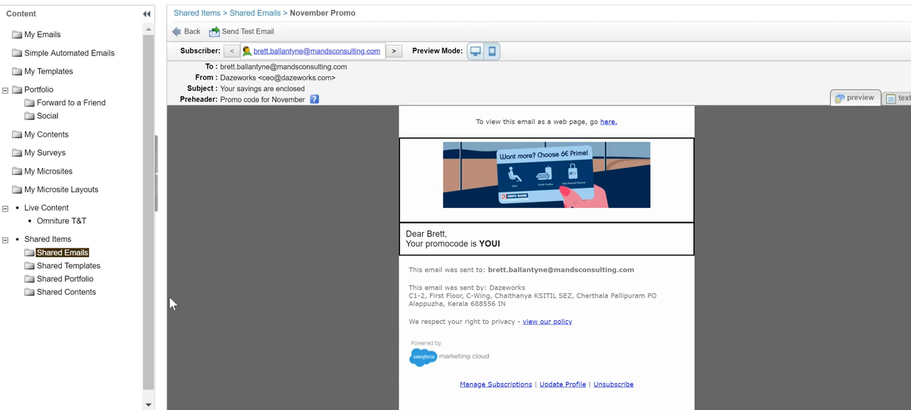
- Browse Shared Contents, Shared Templates and Shared Emails to confirm Banner Logo, Promo Code Template and November Promo
click(65, 292)
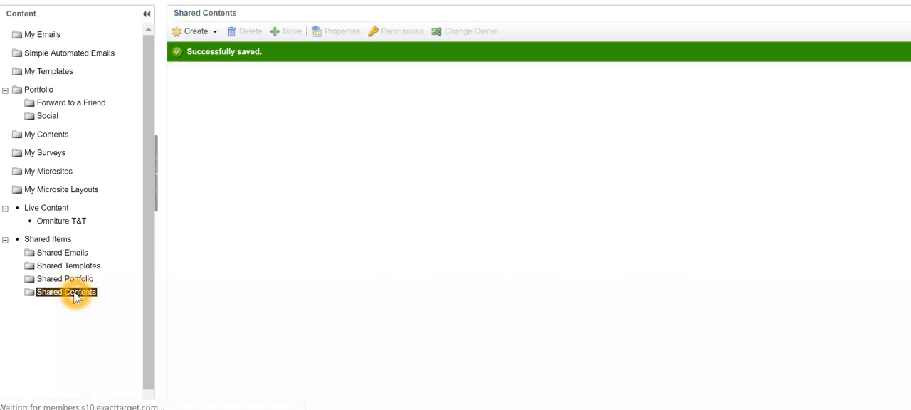
click(66, 291)
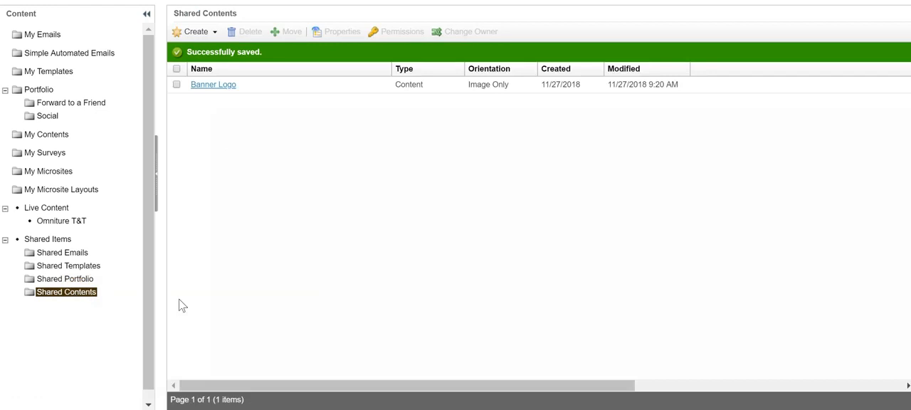
mouse_move(68, 265)
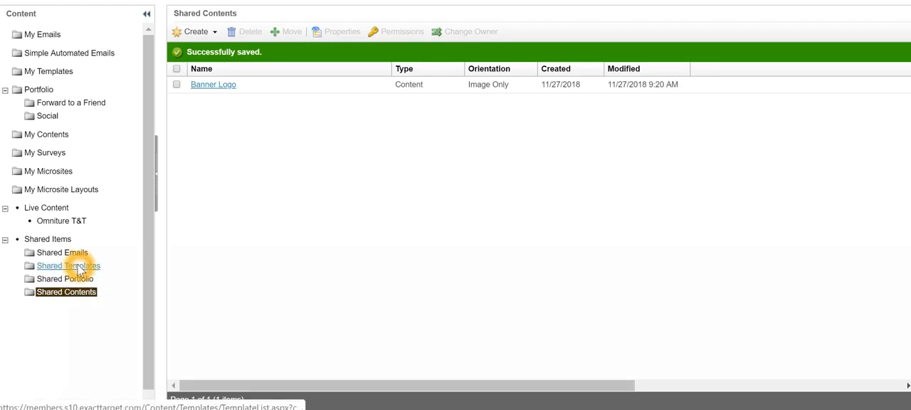
click(69, 265)
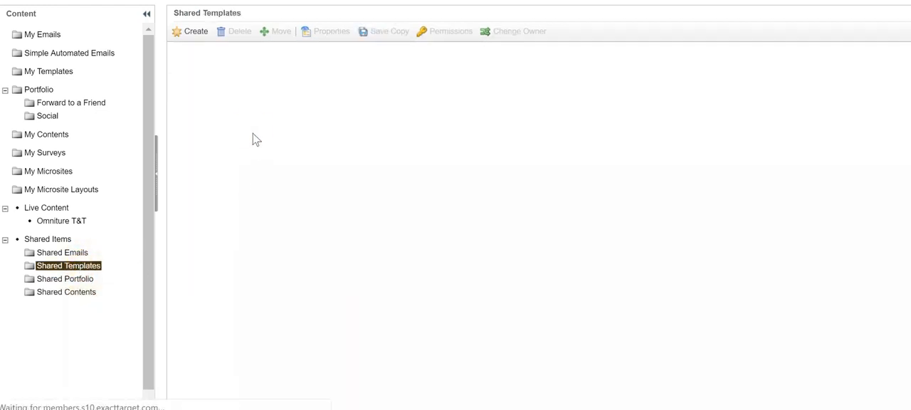
click(69, 265)
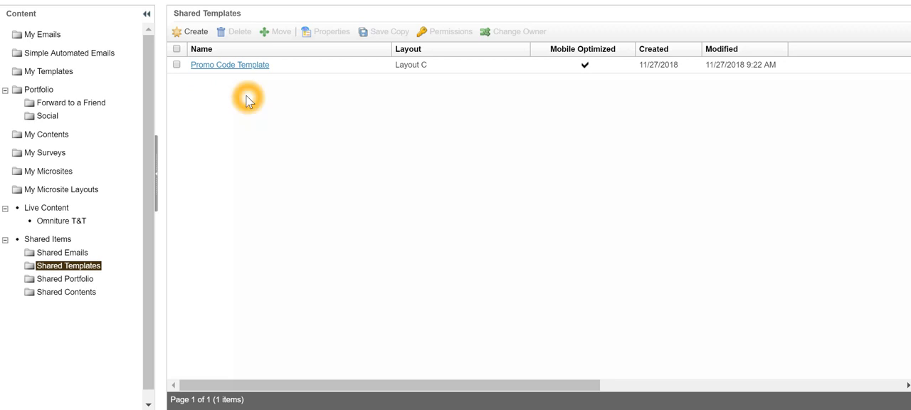
click(63, 252)
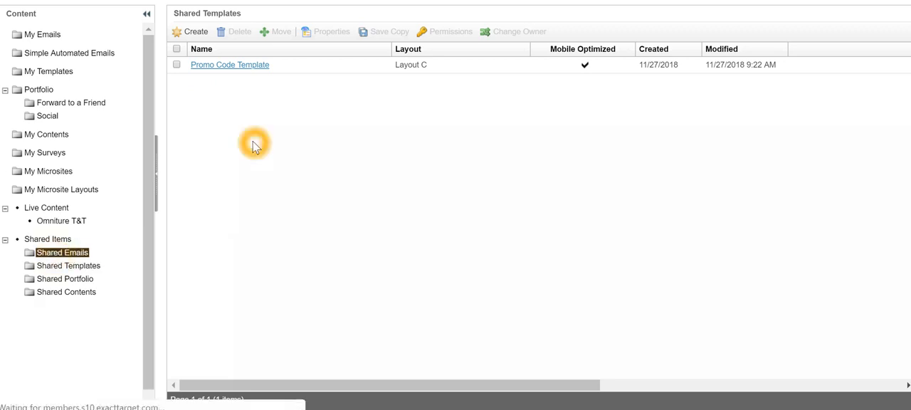
click(64, 252)
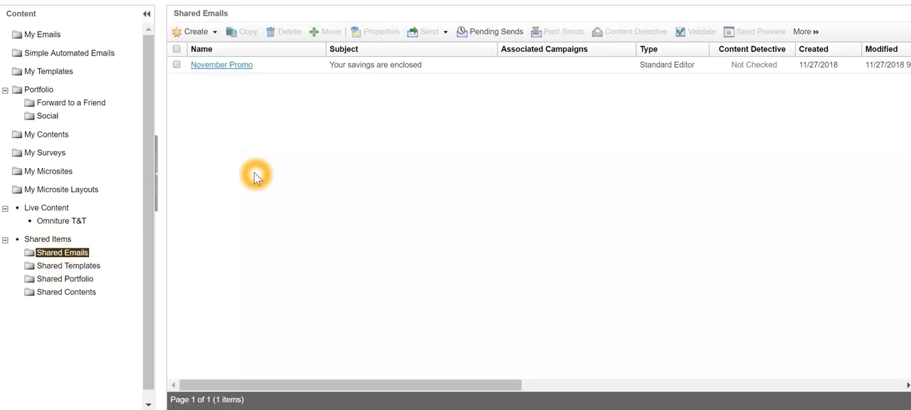